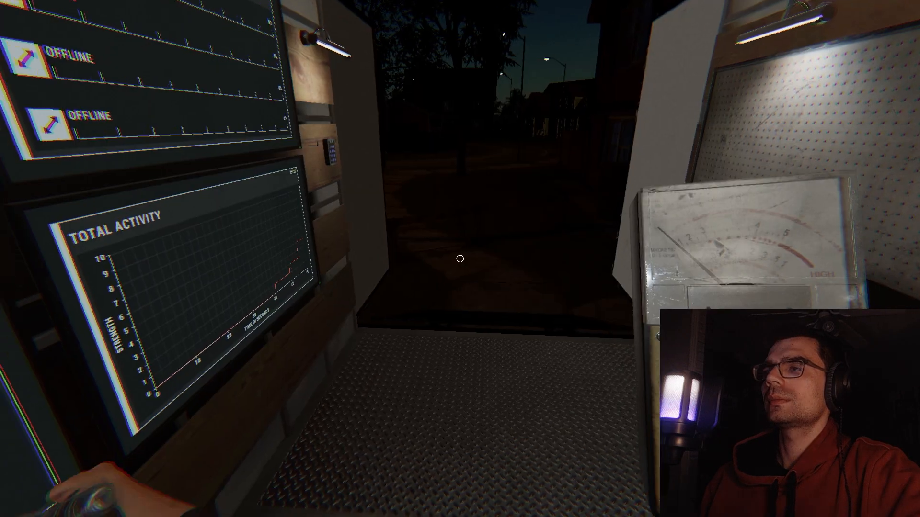
pyautogui.moveTo(460, 258)
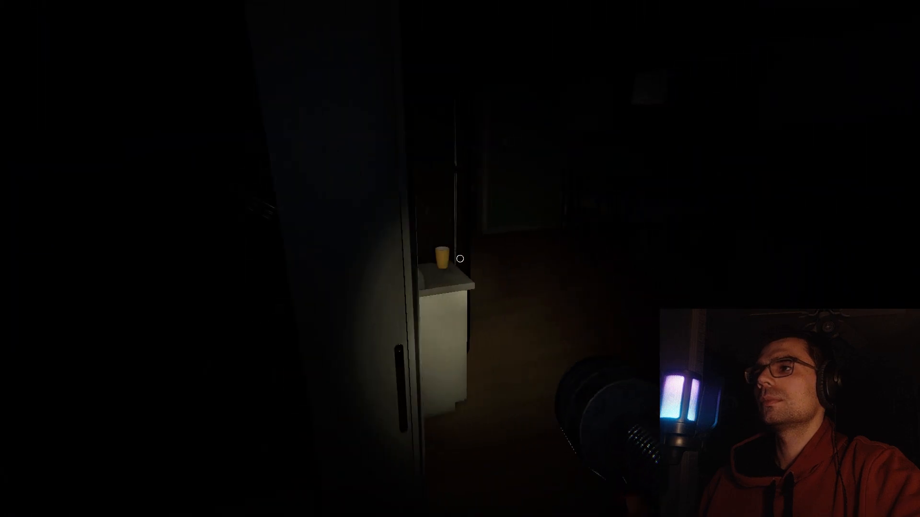
pyautogui.moveTo(460, 259)
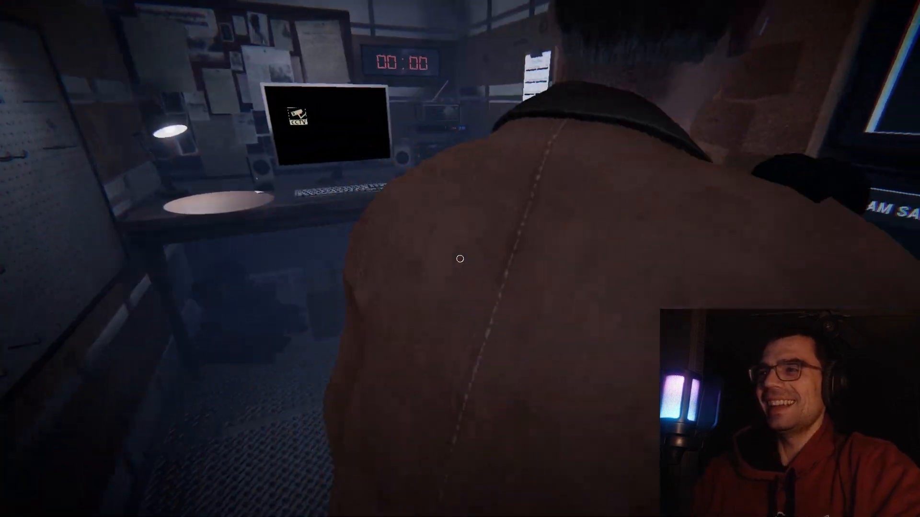
pyautogui.moveTo(460, 259)
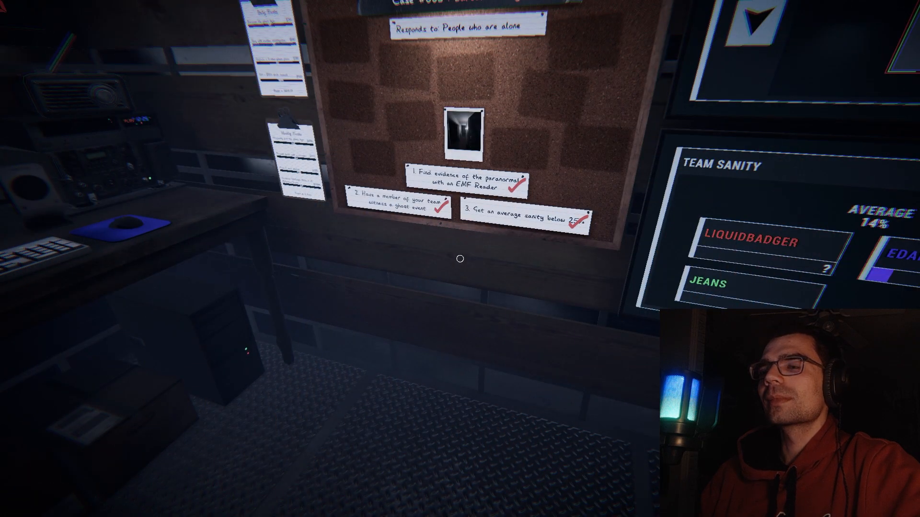
pyautogui.moveTo(460, 258)
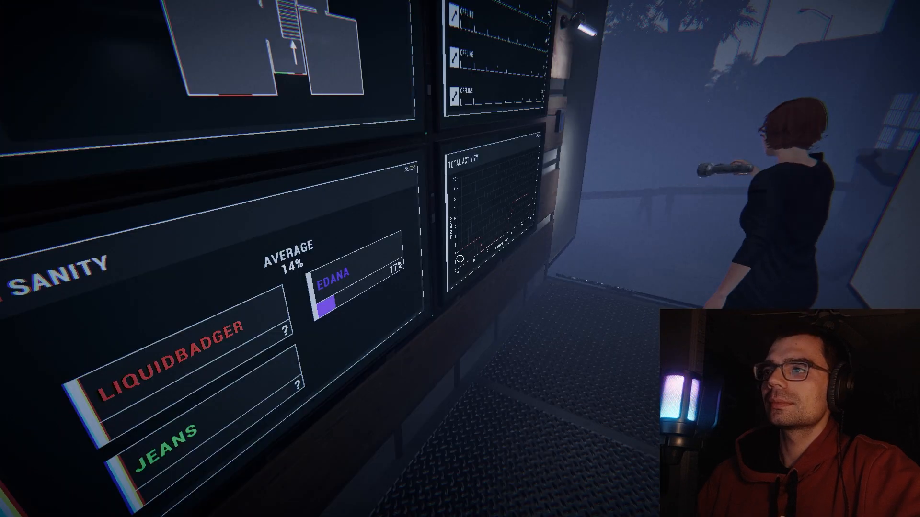